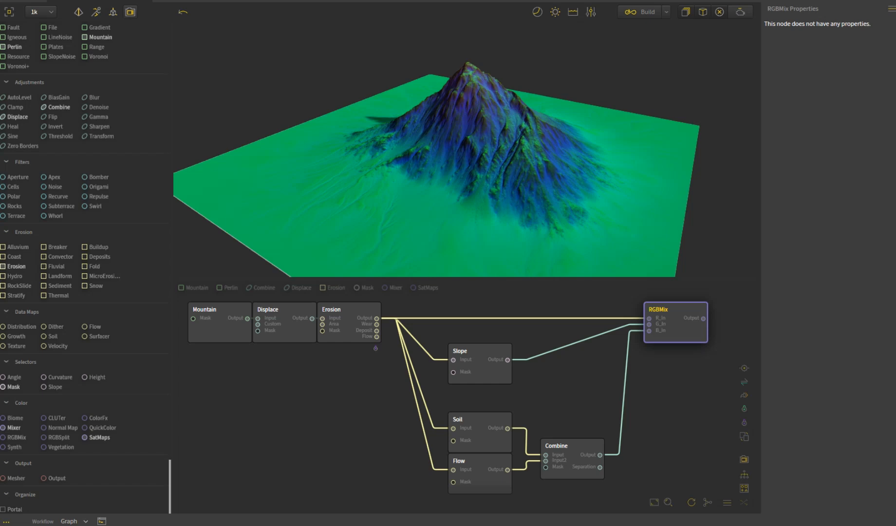
mouse_move(689, 405)
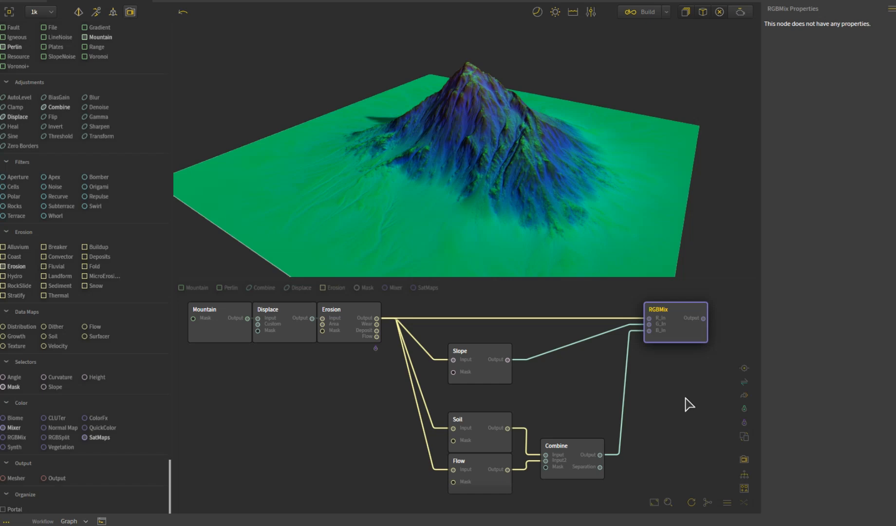
mouse_move(704, 365)
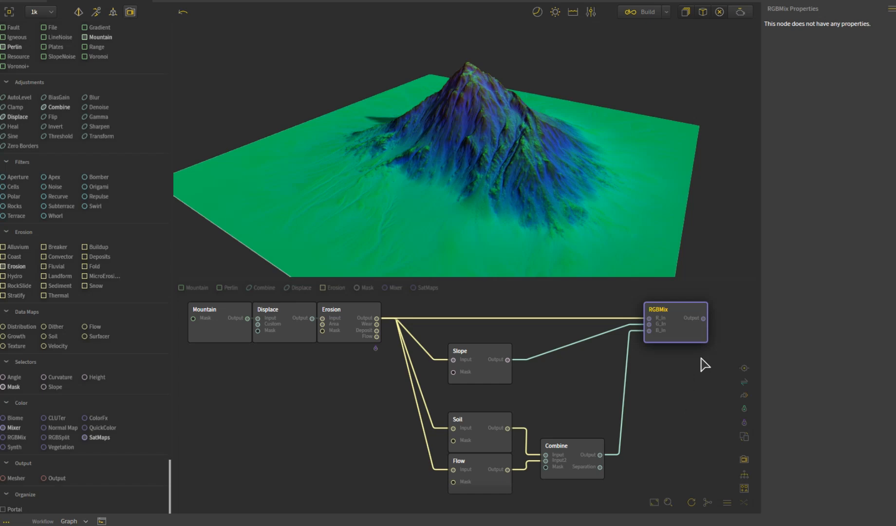
mouse_move(678, 325)
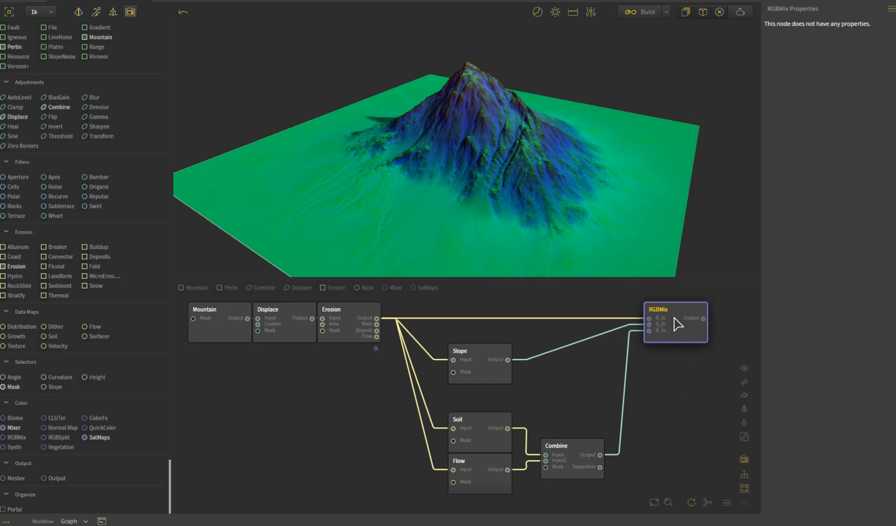
mouse_move(685, 378)
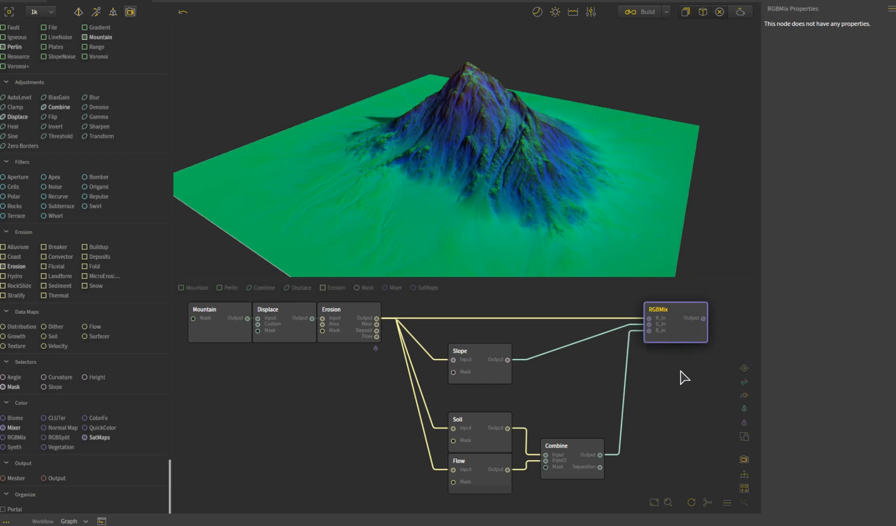
mouse_move(676, 366)
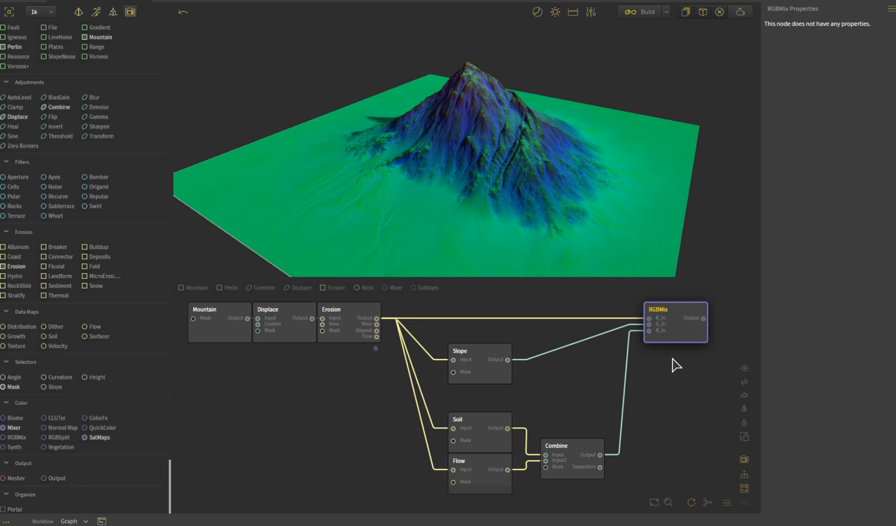
mouse_move(677, 357)
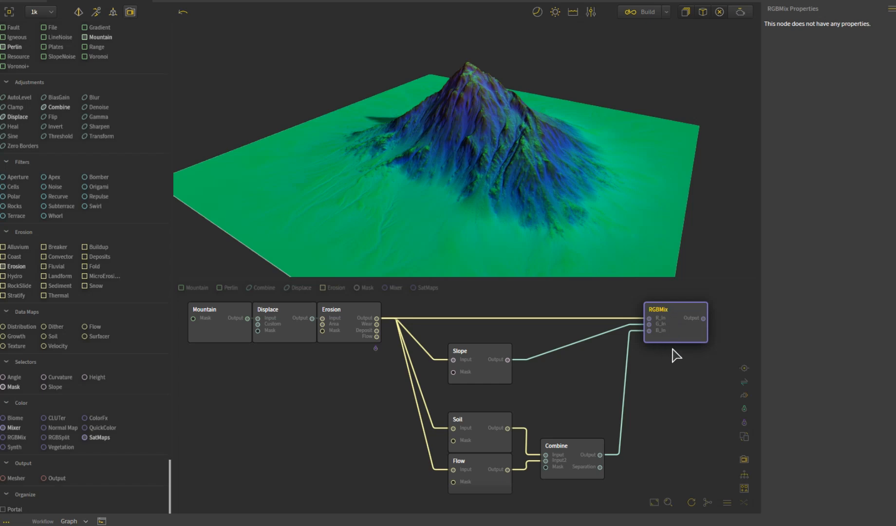
mouse_move(664, 354)
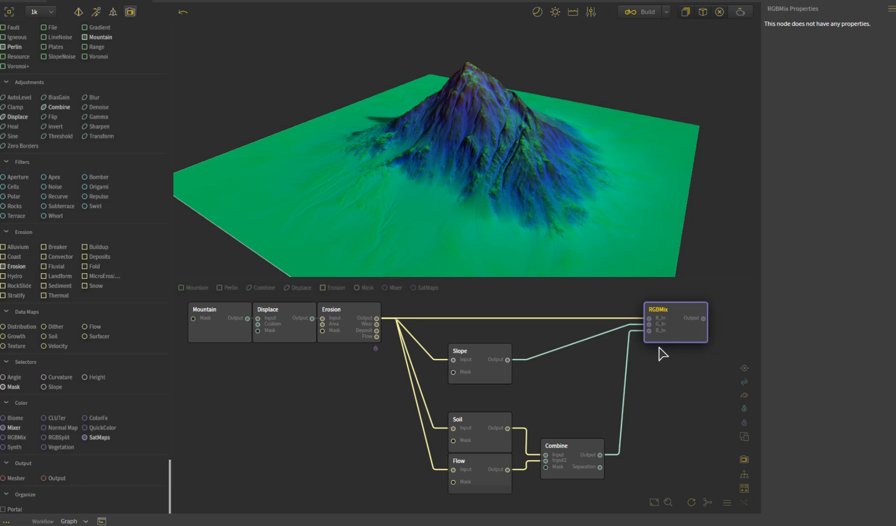
mouse_move(694, 335)
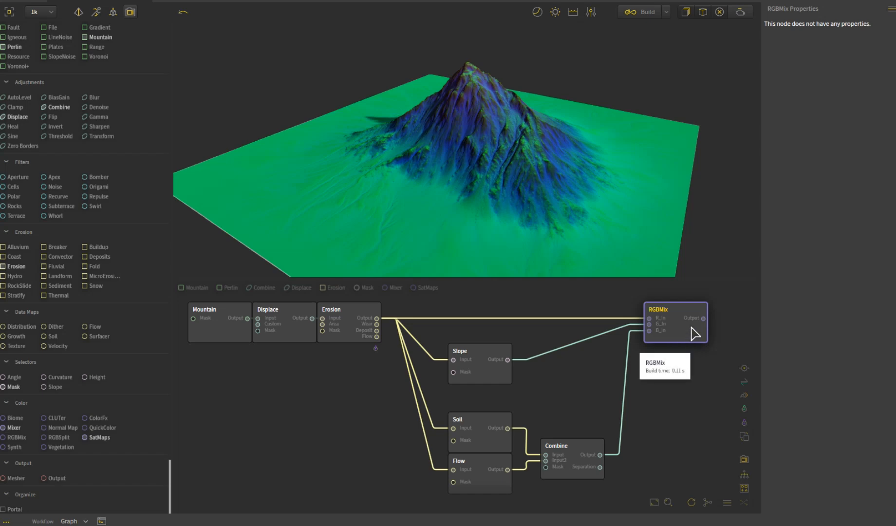
mouse_move(717, 351)
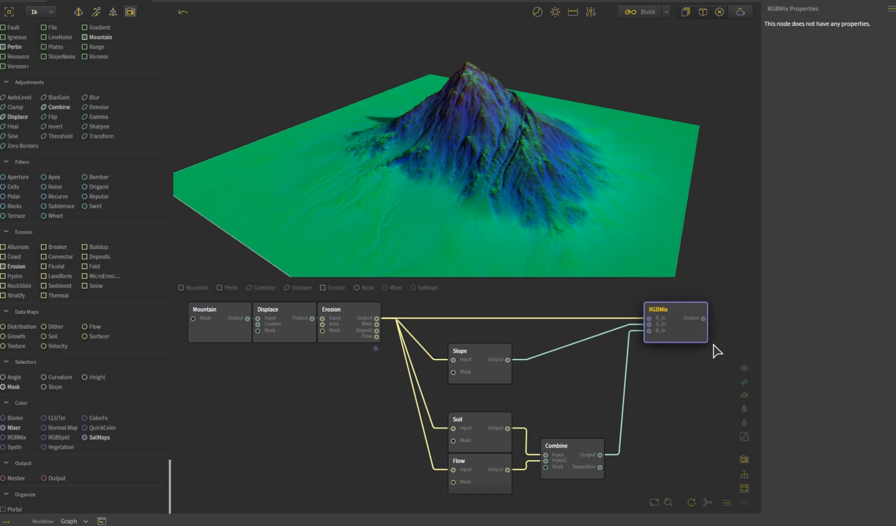
mouse_move(658, 329)
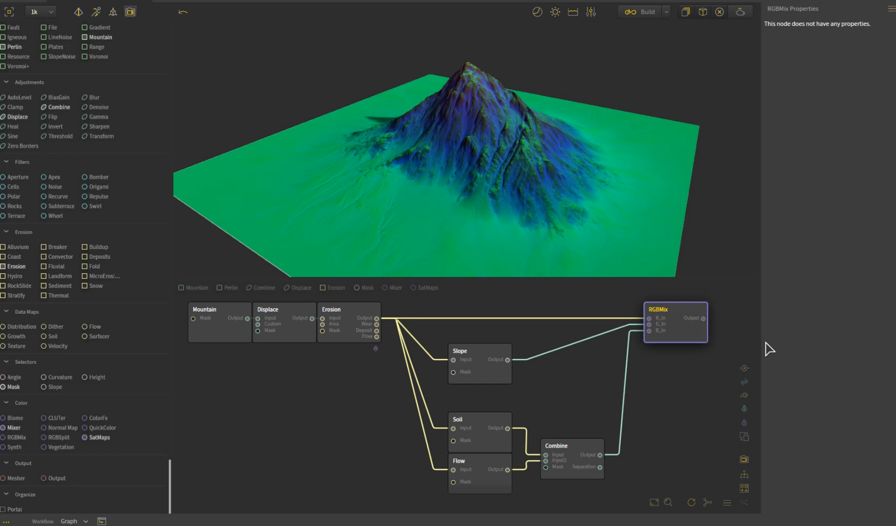
mouse_move(355, 337)
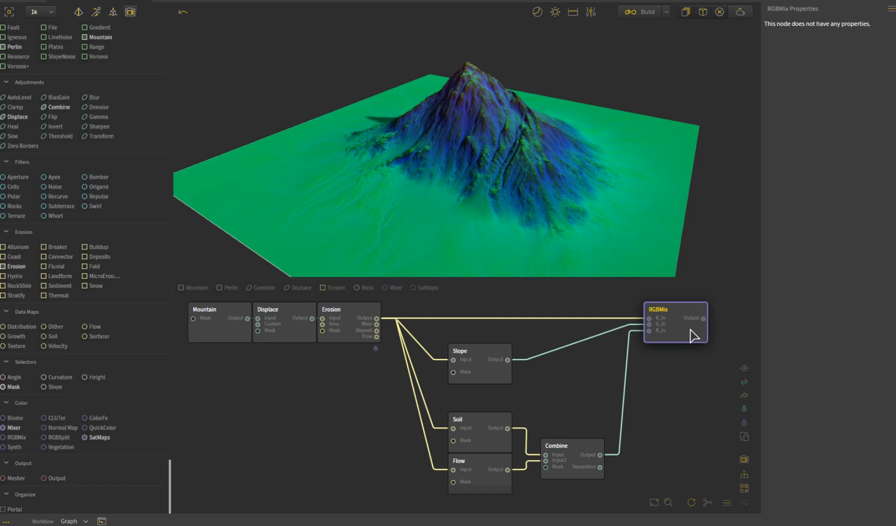
mouse_move(677, 335)
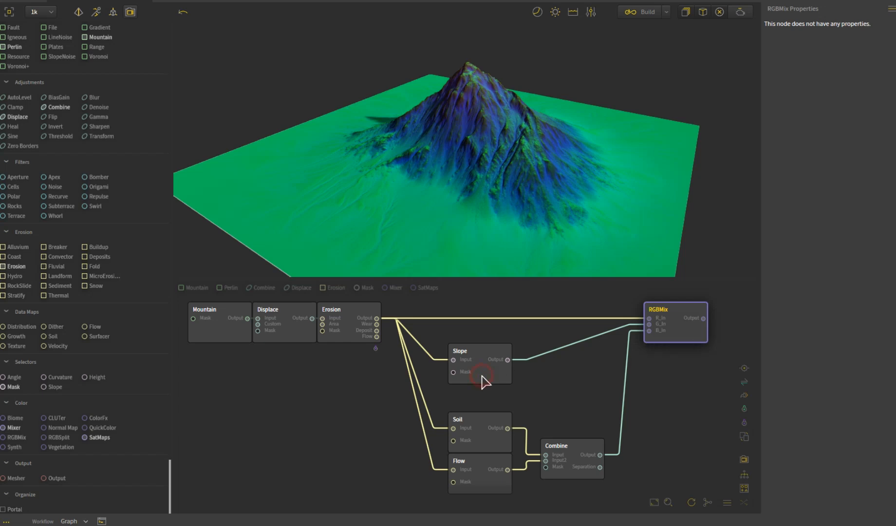
Step: Preview the Slope mask on the mountain, range 0–46° with 60% falloff
left_click(479, 351)
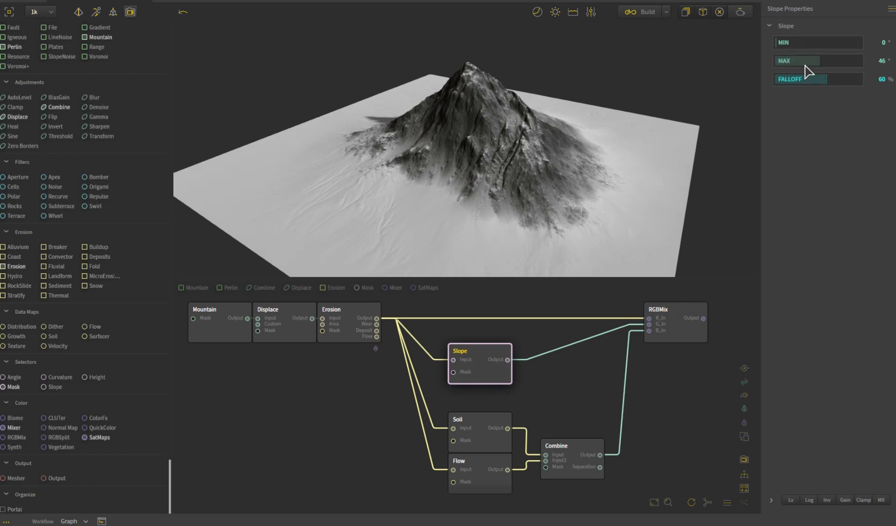
mouse_move(576, 183)
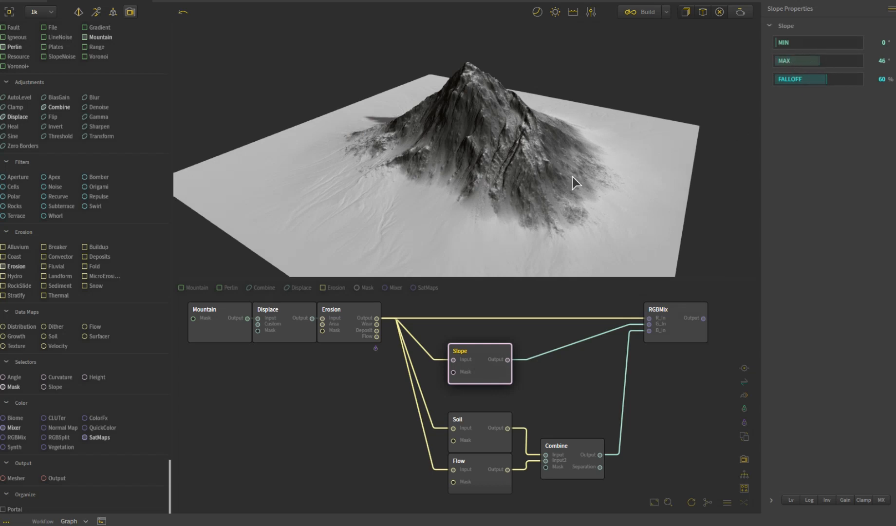
mouse_move(500, 262)
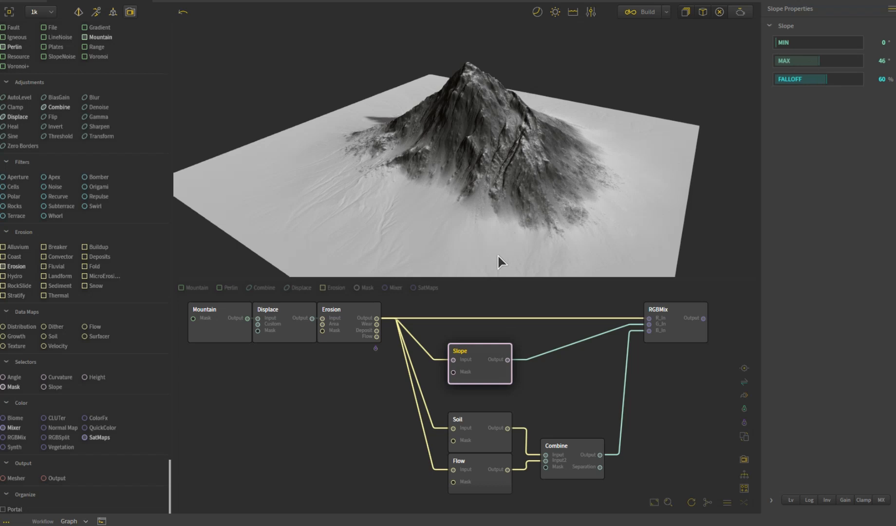
mouse_move(493, 171)
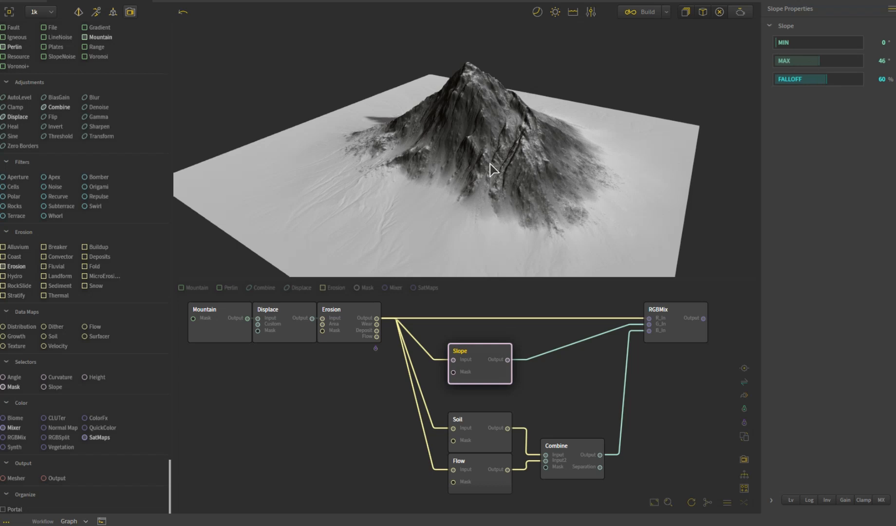
mouse_move(479, 95)
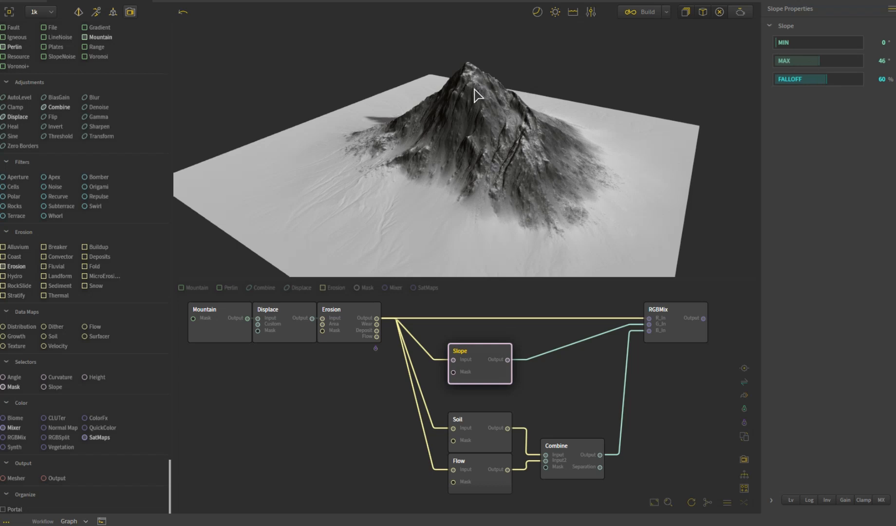
mouse_move(486, 91)
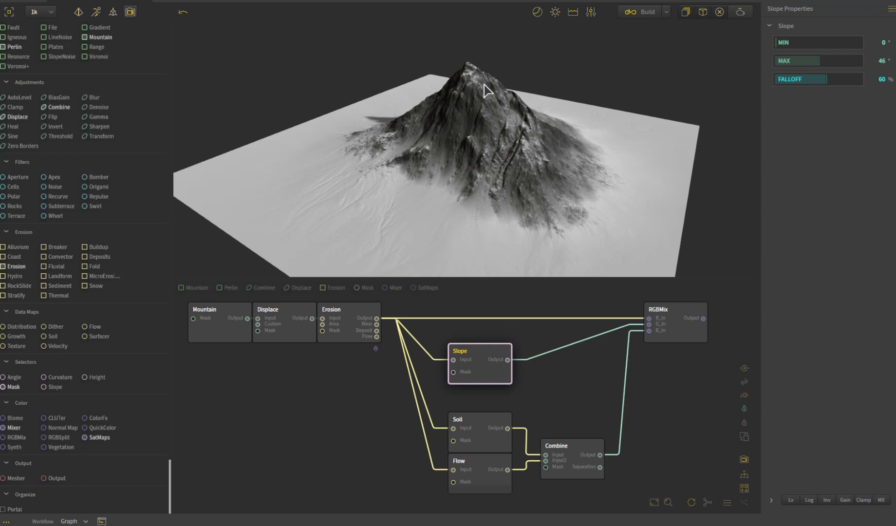
mouse_move(453, 200)
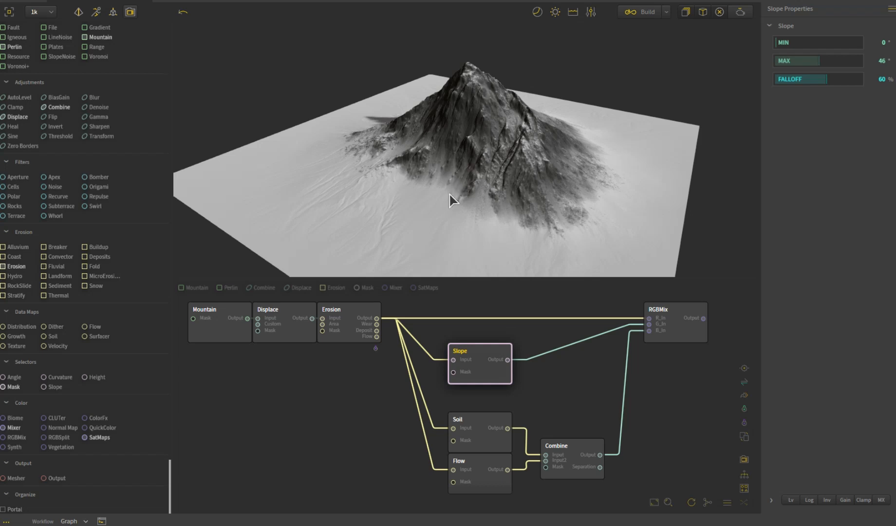
mouse_move(447, 183)
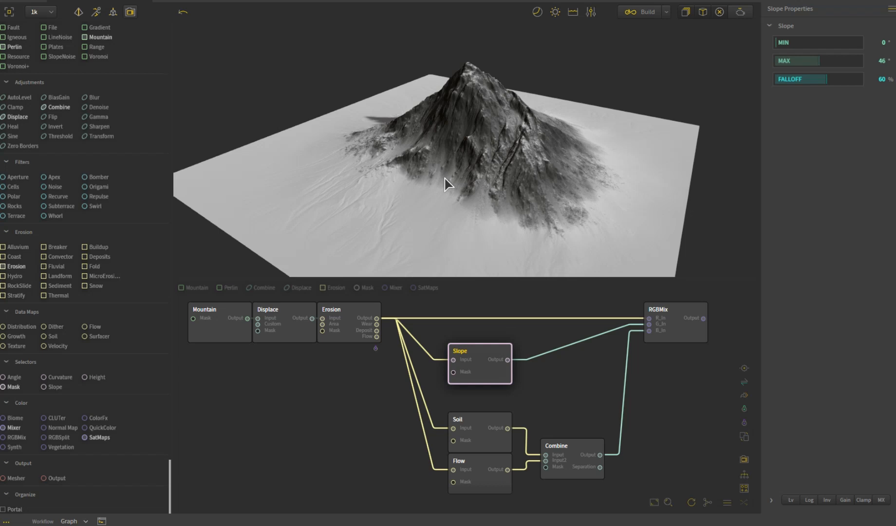
mouse_move(523, 236)
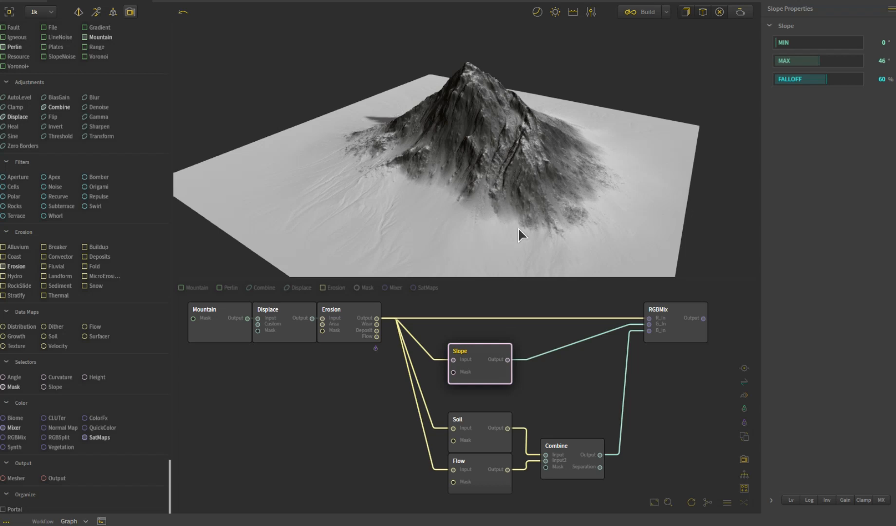
mouse_move(581, 416)
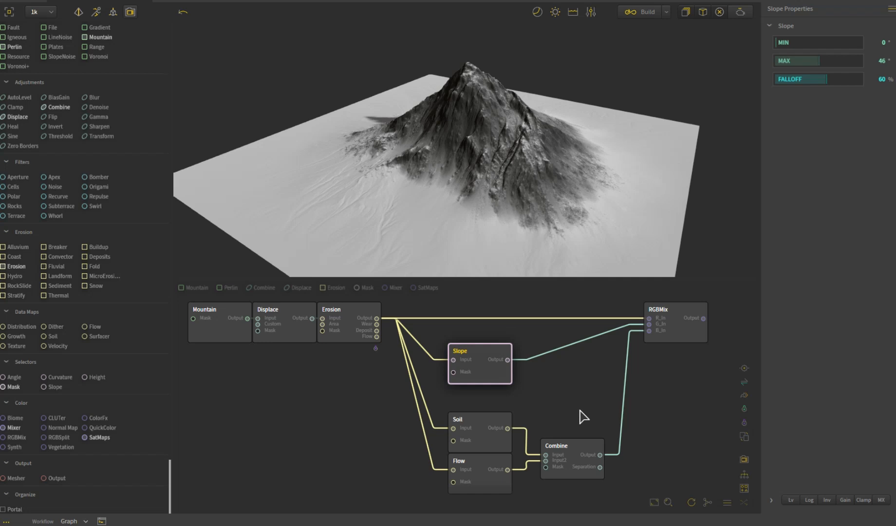
Step: Toggle between the Soil (power 10) and Flow (38 rain cycles) masks, ending on Flow
left_click(479, 419)
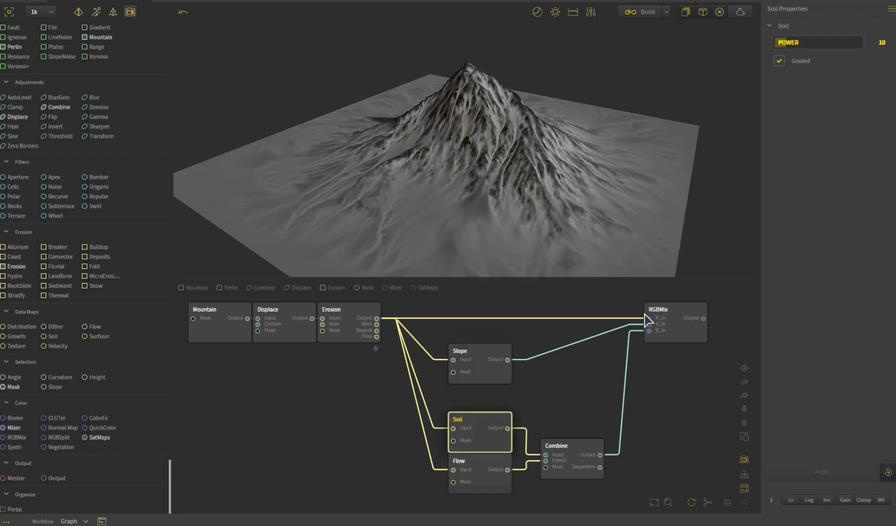
left_click(457, 462)
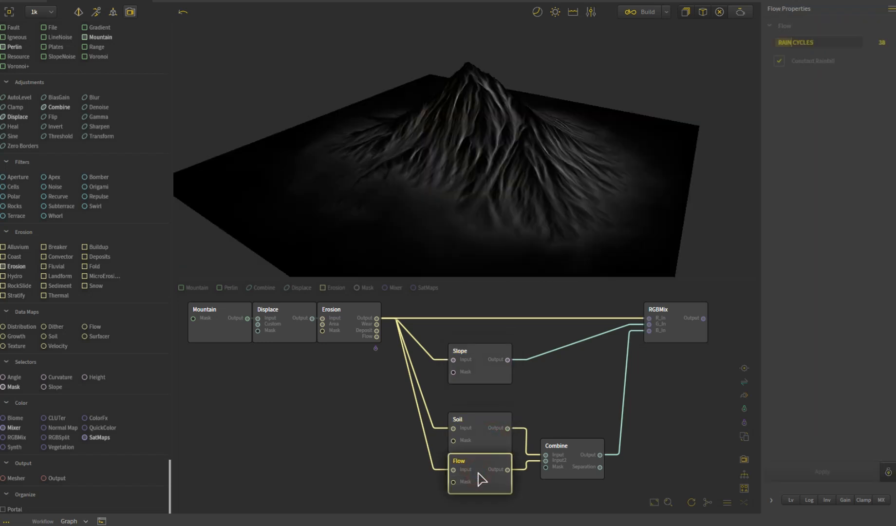
left_click(456, 419)
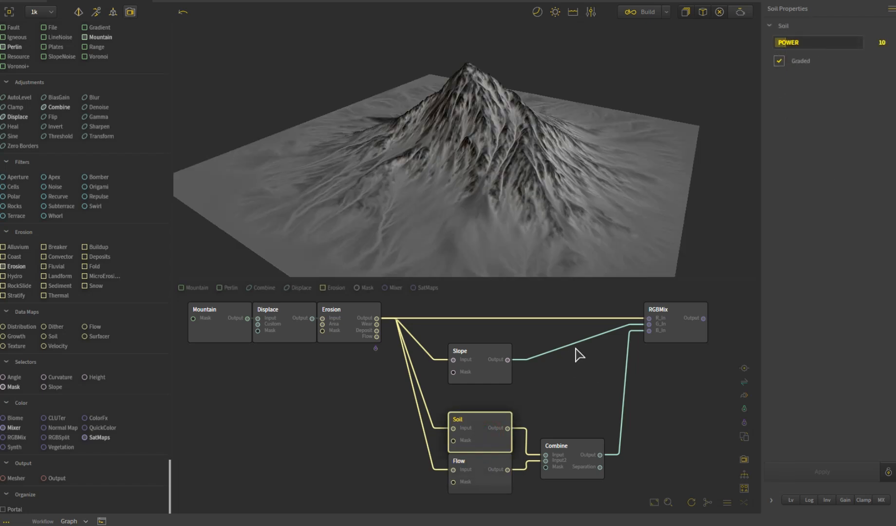
left_click(480, 461)
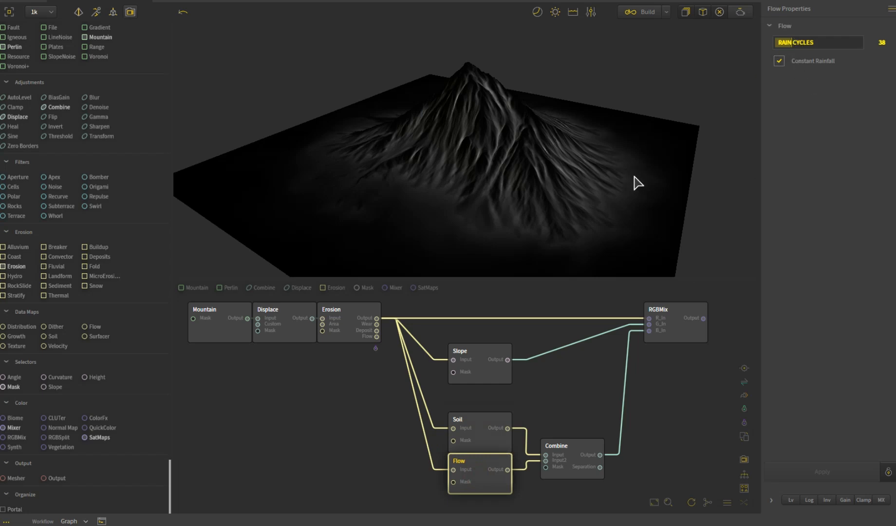
mouse_move(528, 327)
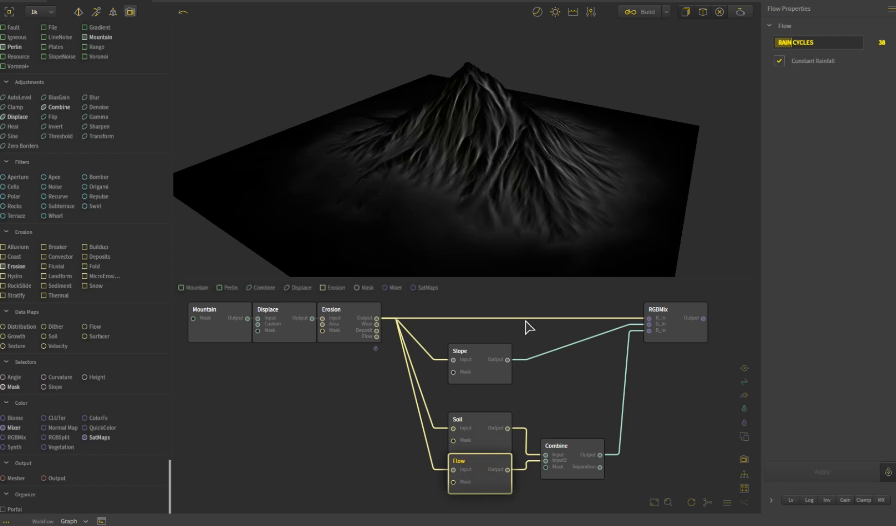
Step: Preview the Screen-mode Combine mask at 100%, then bring up the RGBMix node's context menu
left_click(572, 446)
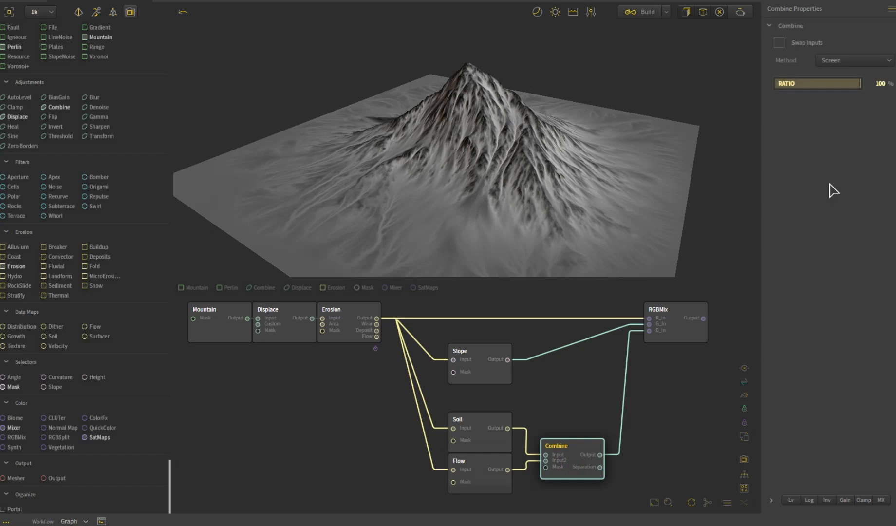
mouse_move(482, 112)
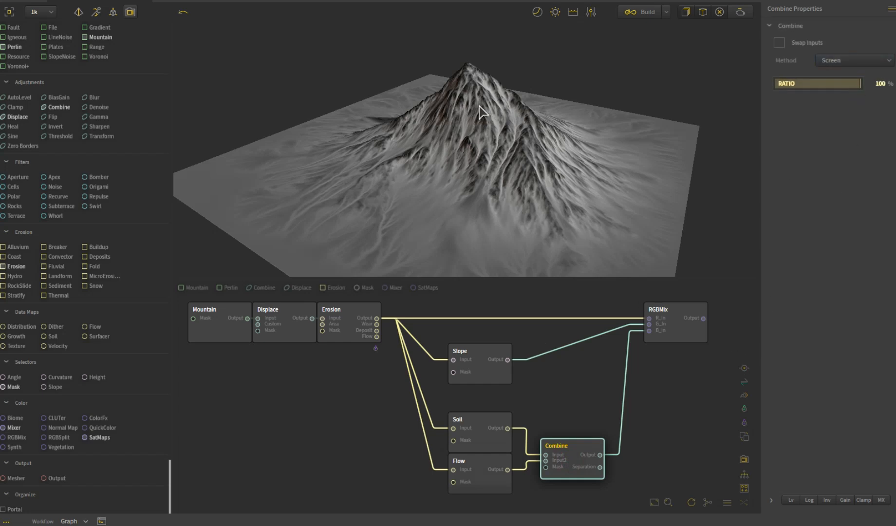
mouse_move(494, 130)
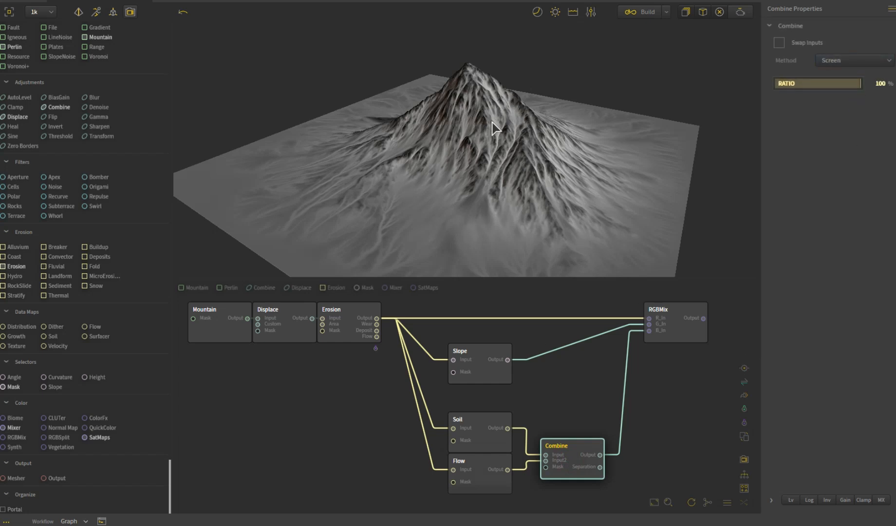
mouse_move(462, 226)
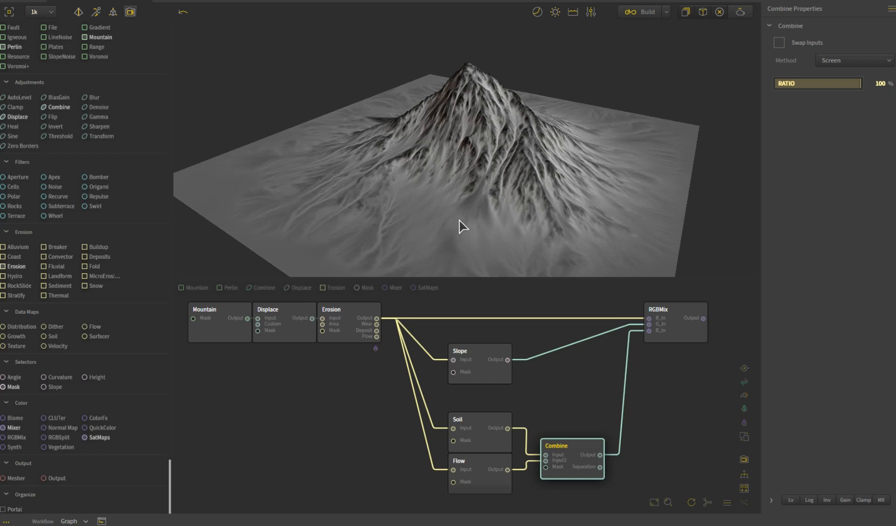
mouse_move(604, 285)
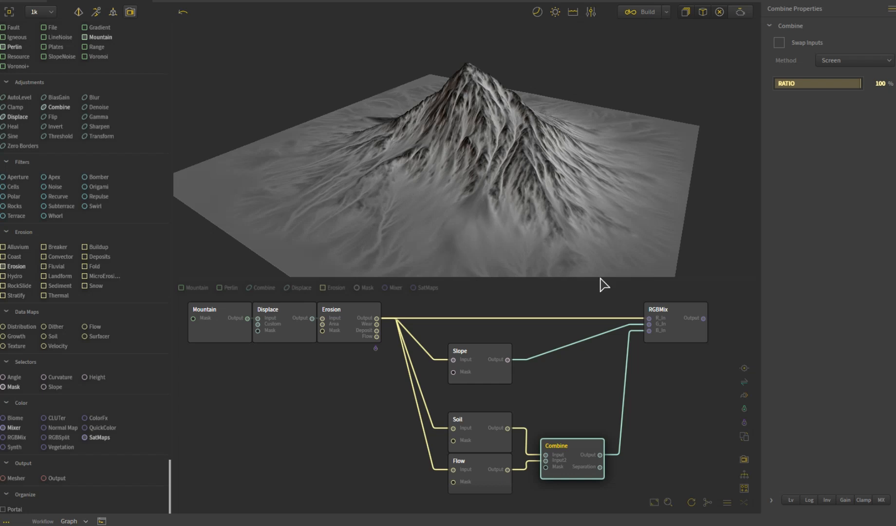
mouse_move(680, 312)
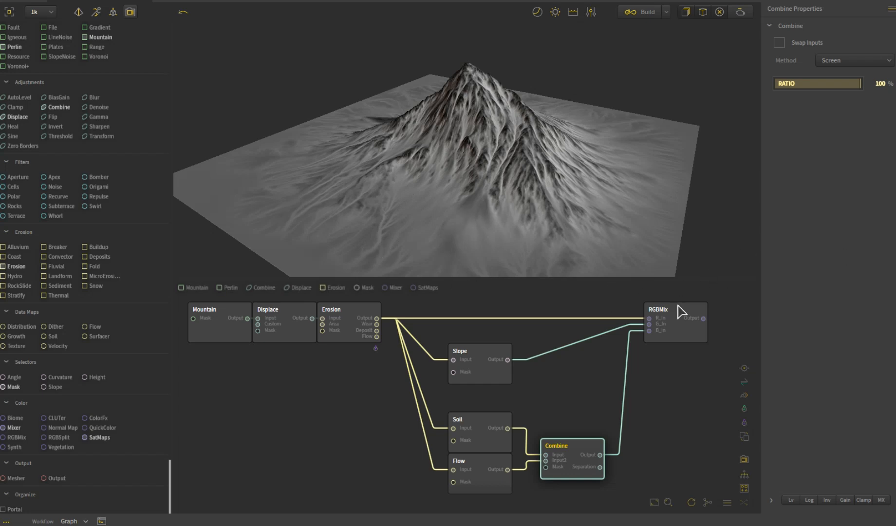
right_click(675, 310)
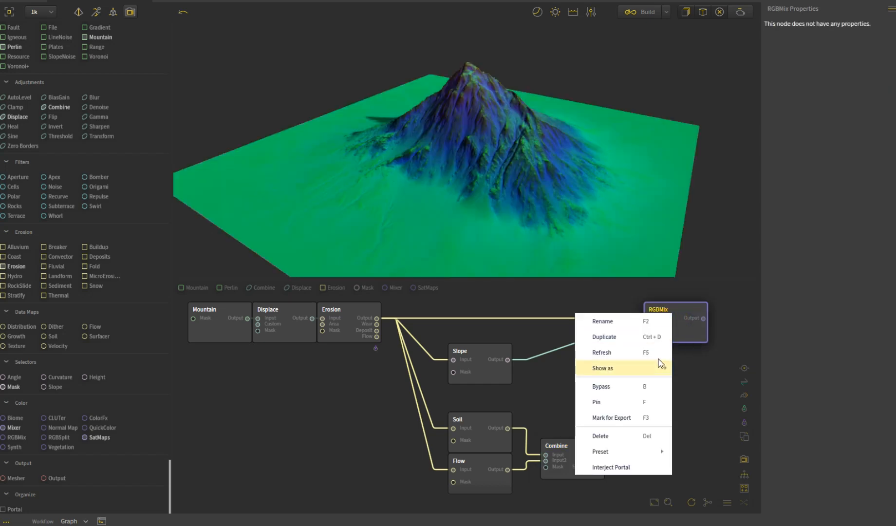